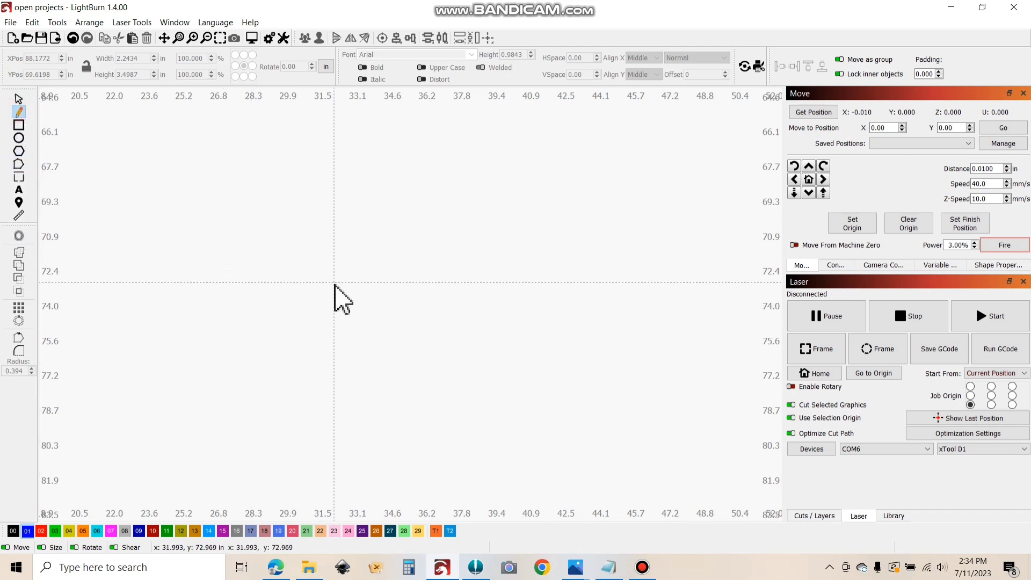
# Draw a horizontal line across the middle of the canvas with the Line tool
pyautogui.moveTo(309, 280); pyautogui.dragTo(358, 303)
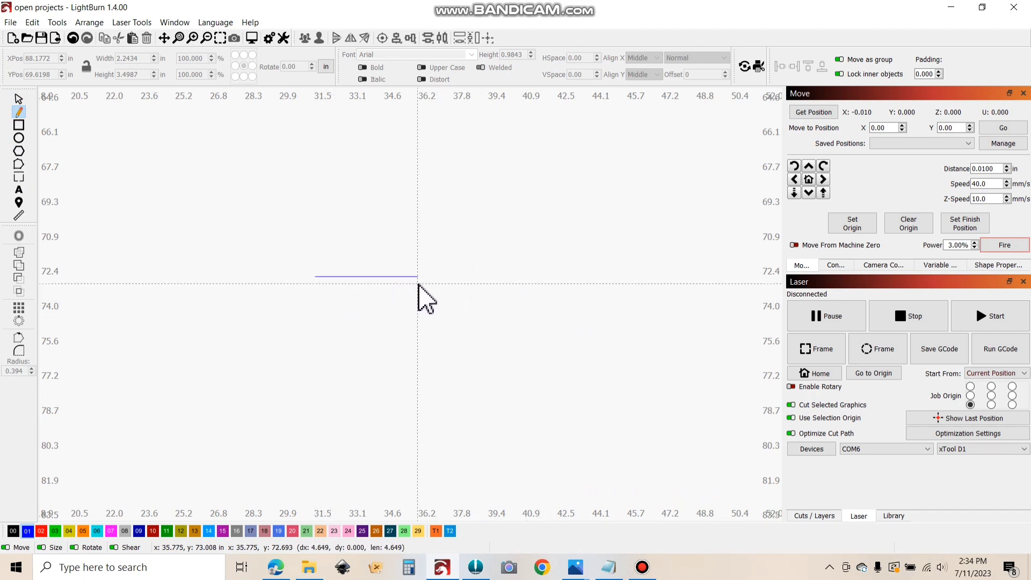
pyautogui.moveTo(418, 293); pyautogui.dragTo(566, 279)
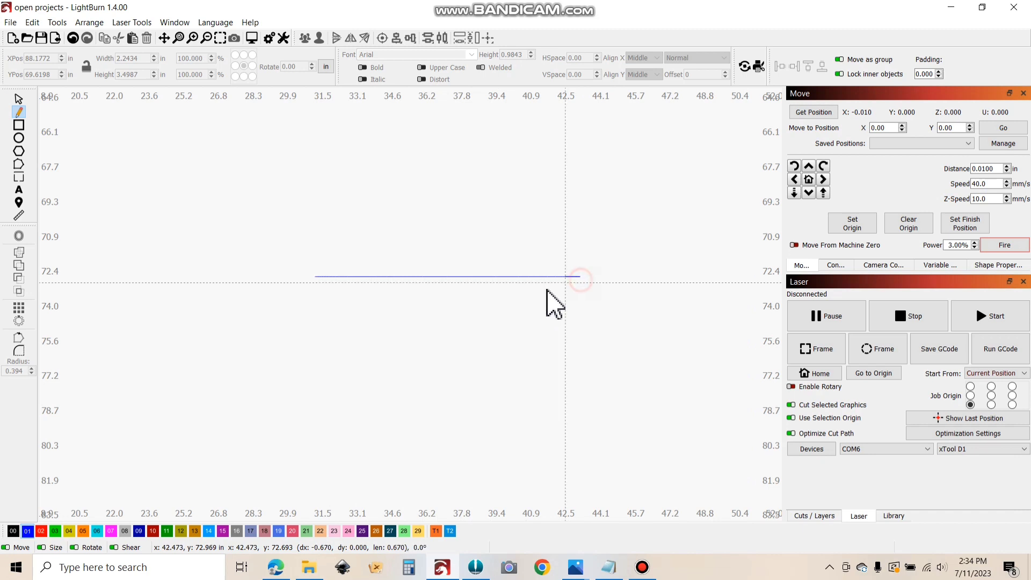
pyautogui.moveTo(472, 311)
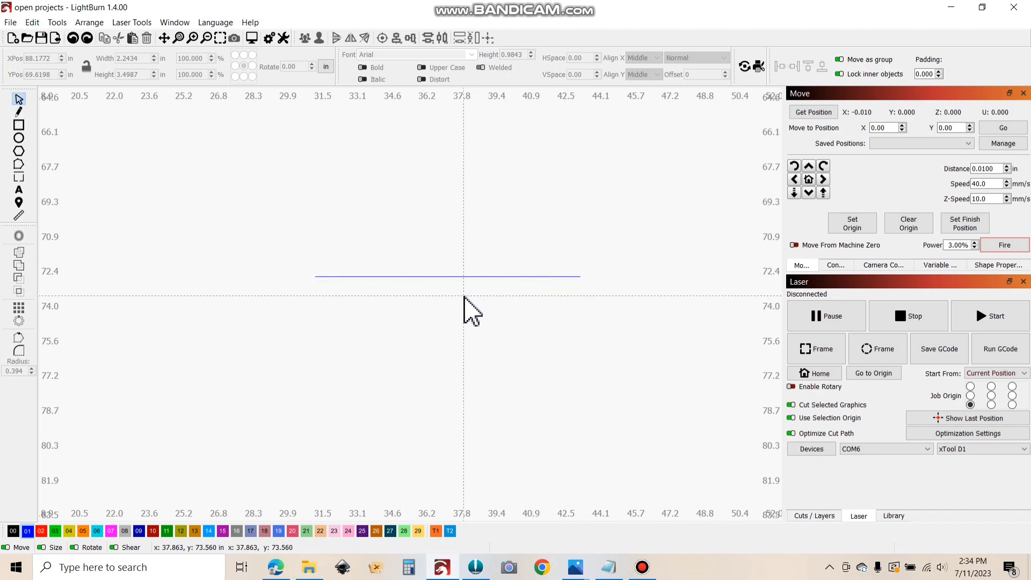
# Resize the selected line to a width of 3.5 inches
pyautogui.click(447, 275)
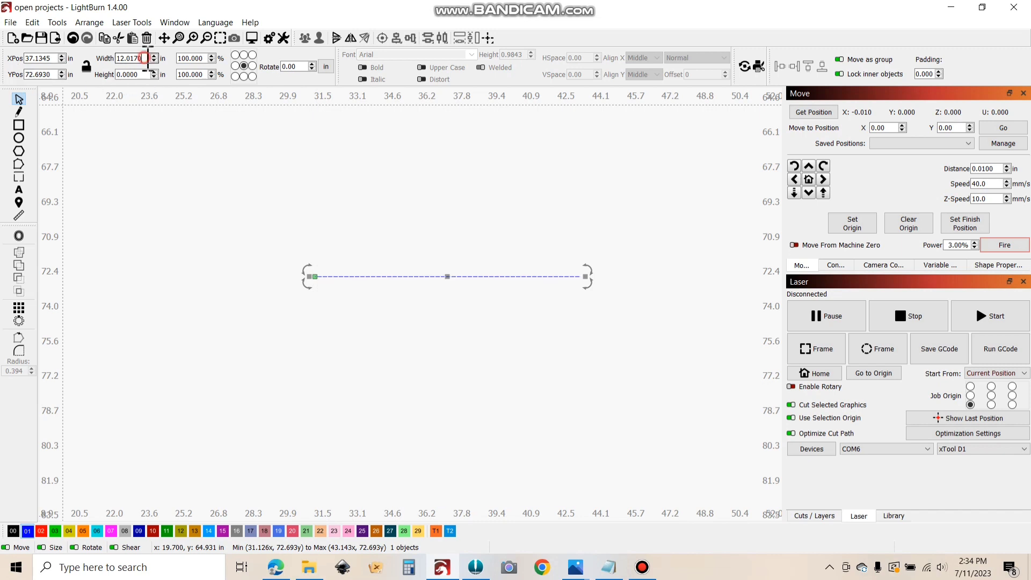
pyautogui.tripleClick(128, 58)
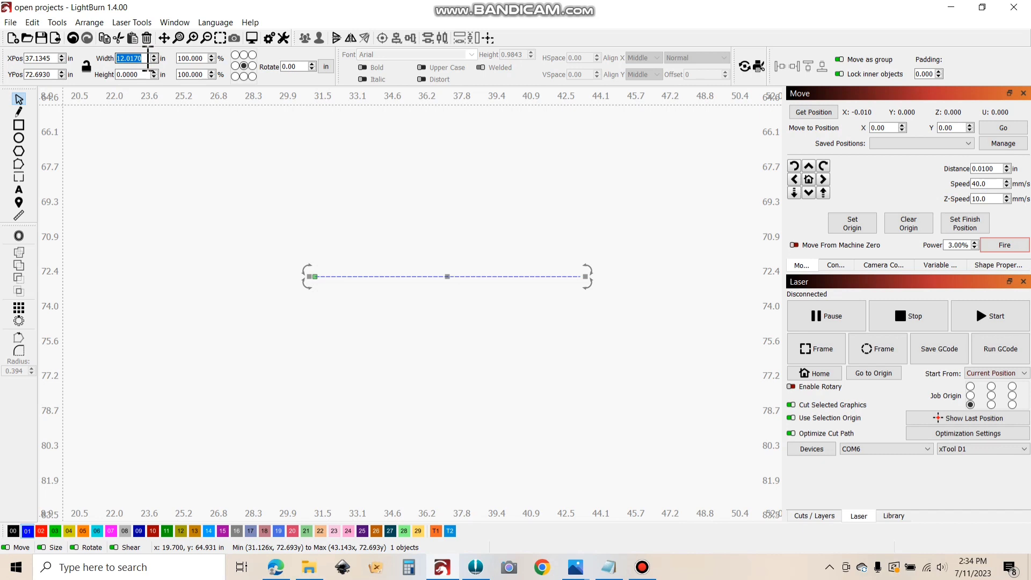
pyautogui.write('3.5000')
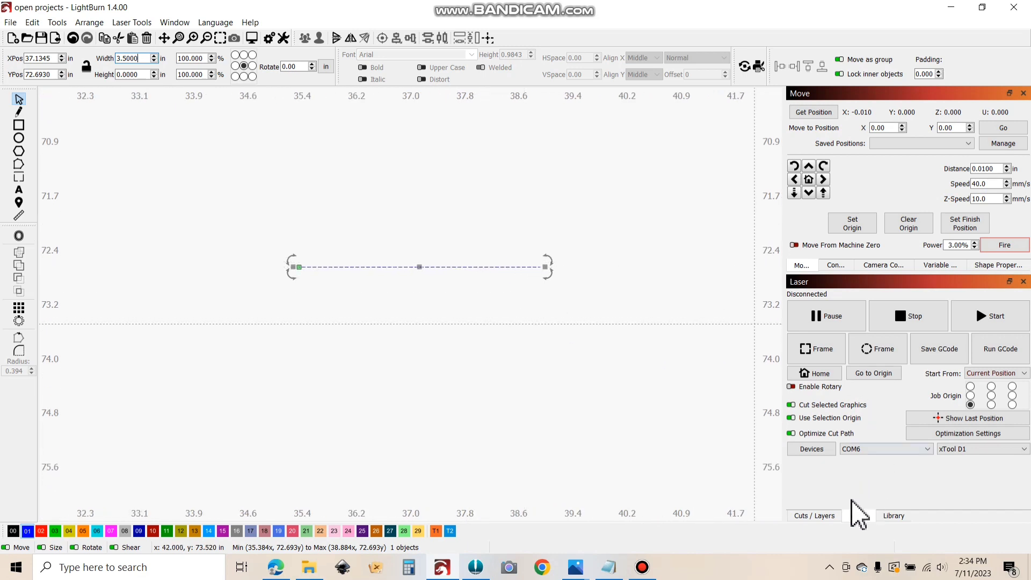
# Set blue layer C01 to 5 mm/s speed, 100% power and one pass
pyautogui.click(814, 516)
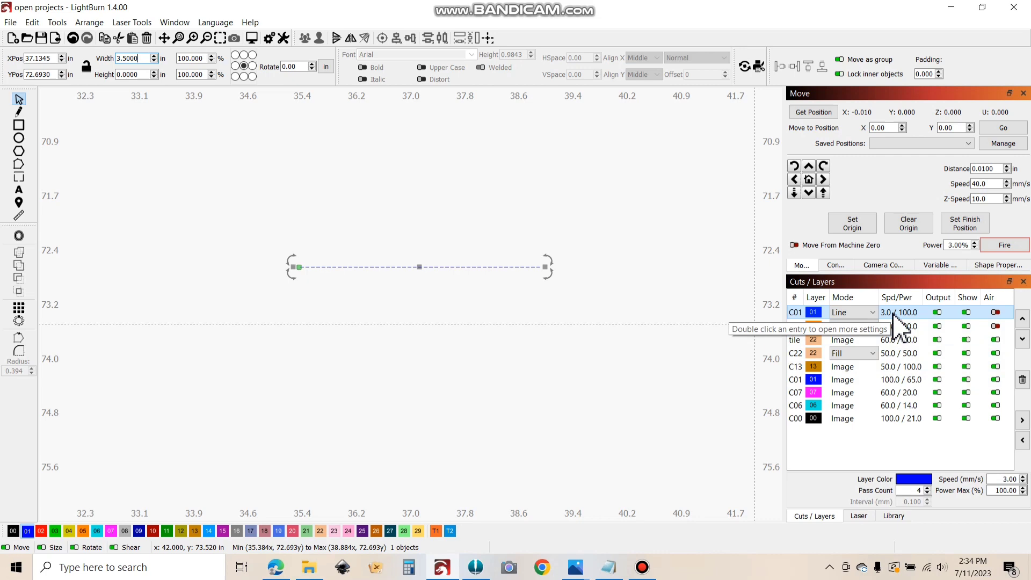
pyautogui.doubleClick(853, 311)
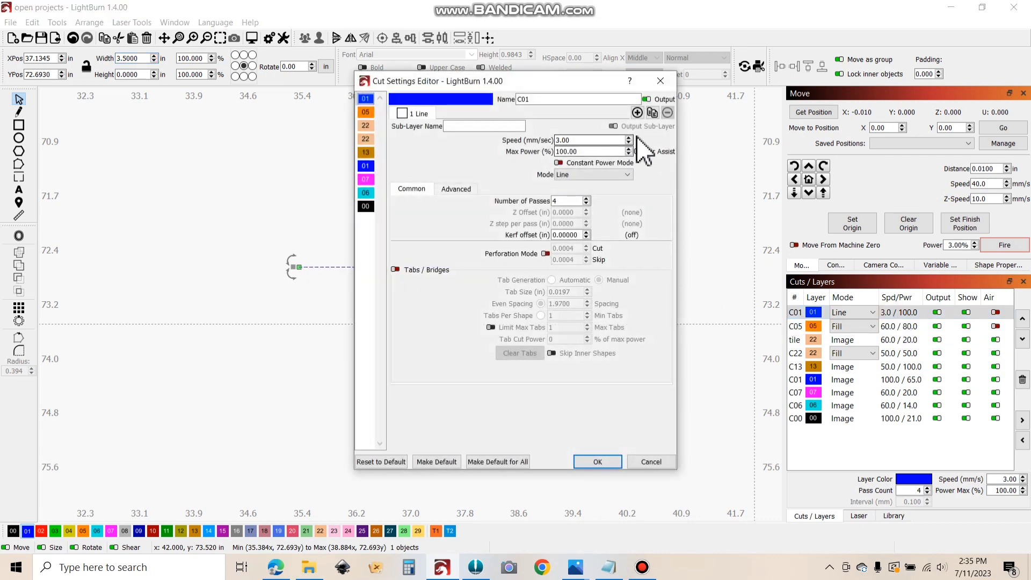
pyautogui.tripleClick(588, 140)
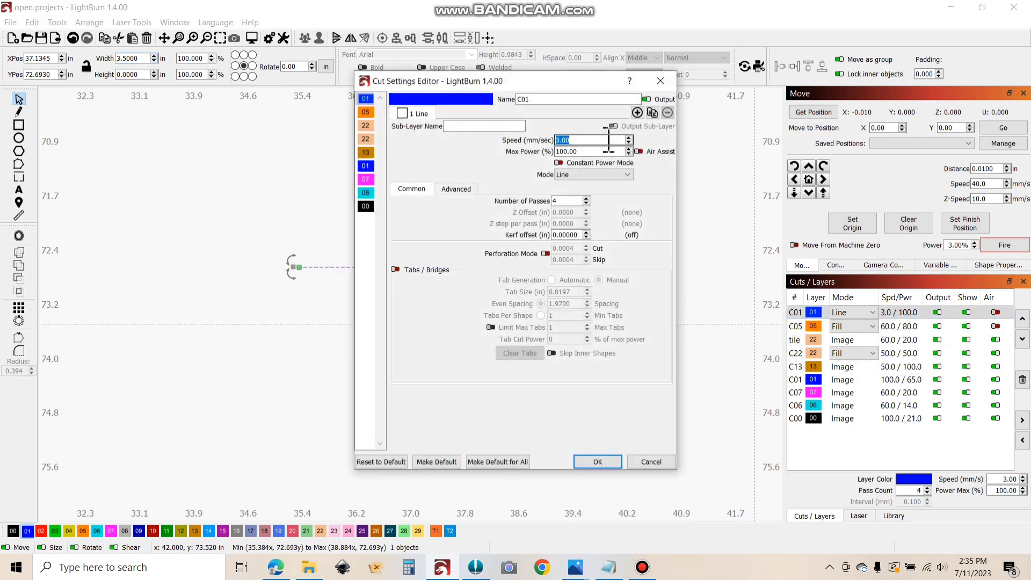
pyautogui.write('5')
pyautogui.click(571, 201)
pyautogui.write('1')
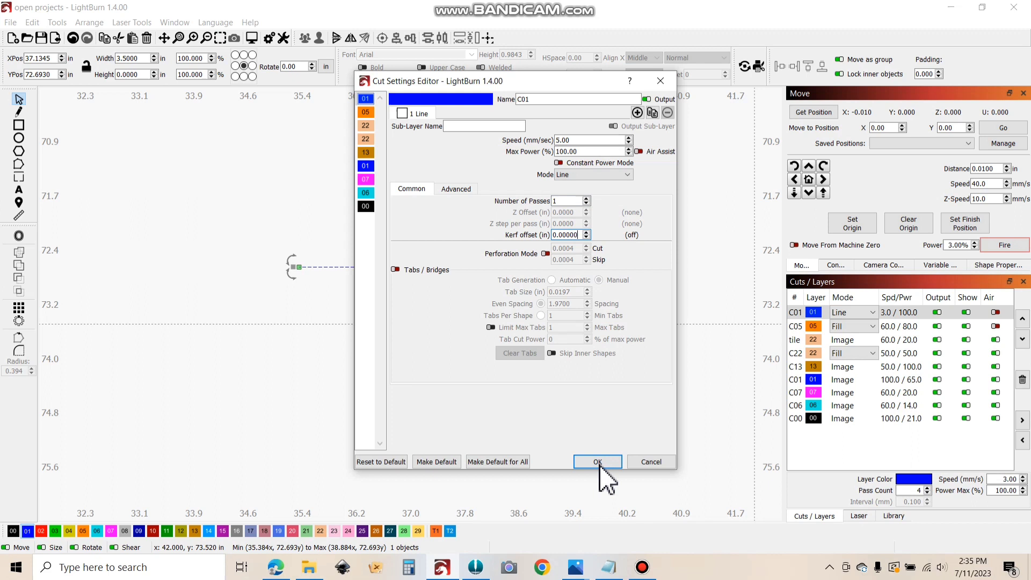
pyautogui.click(598, 462)
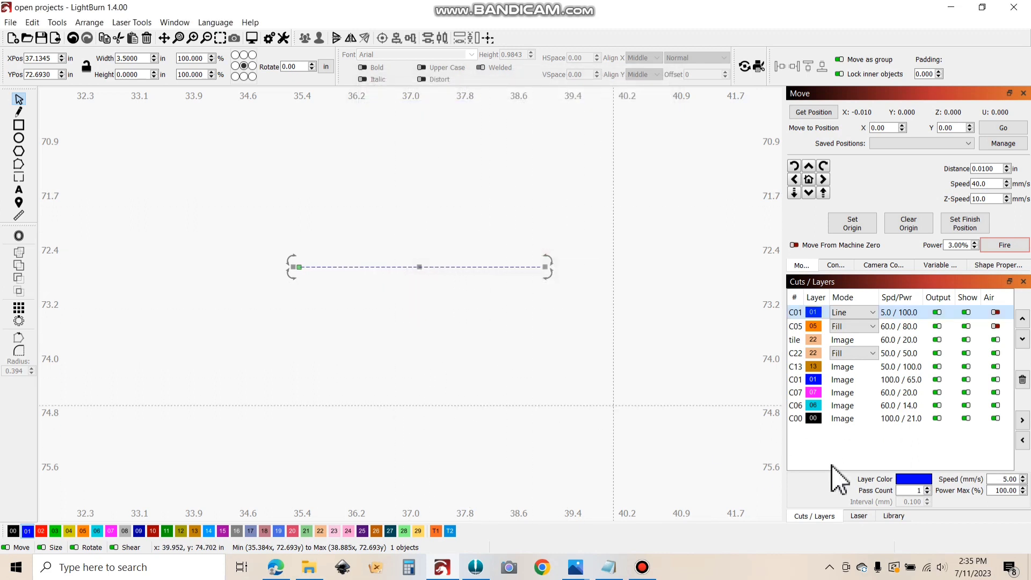